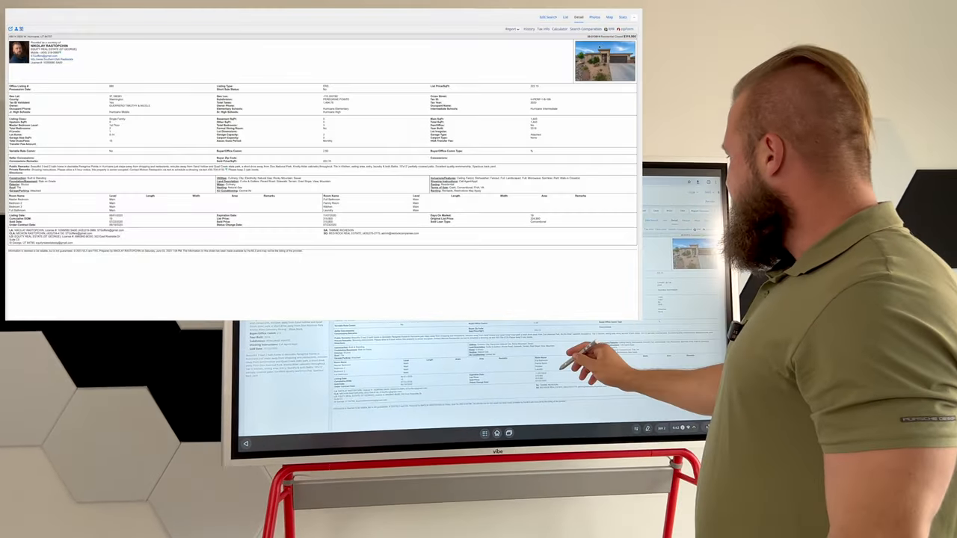
Step: Show the sold listing's photo gallery, landing on a bathroom photo
left_click(595, 16)
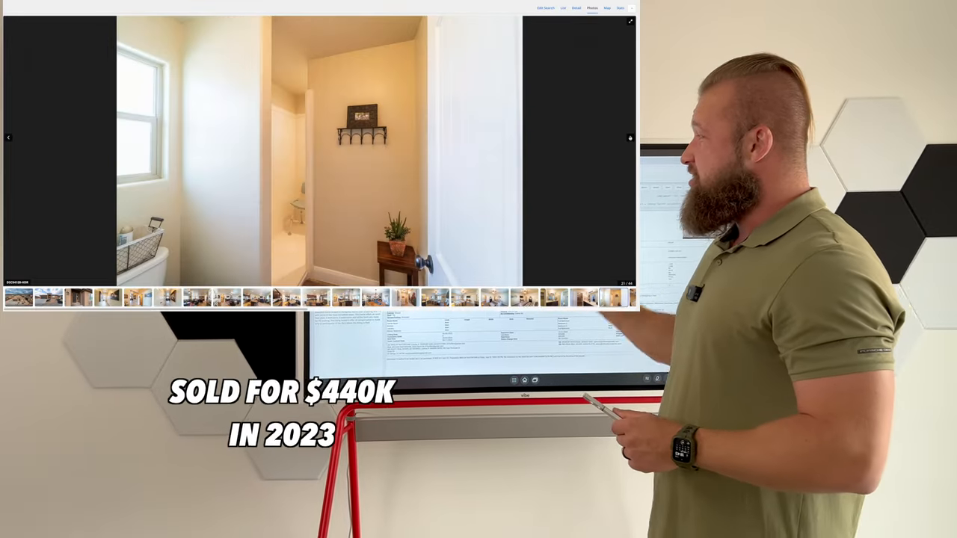
left_click(576, 8)
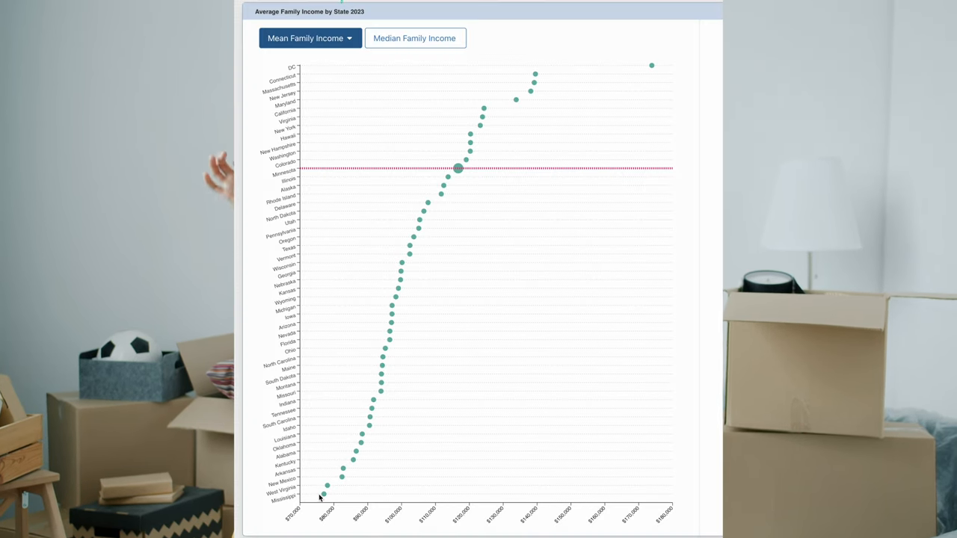
mouse_move(353, 459)
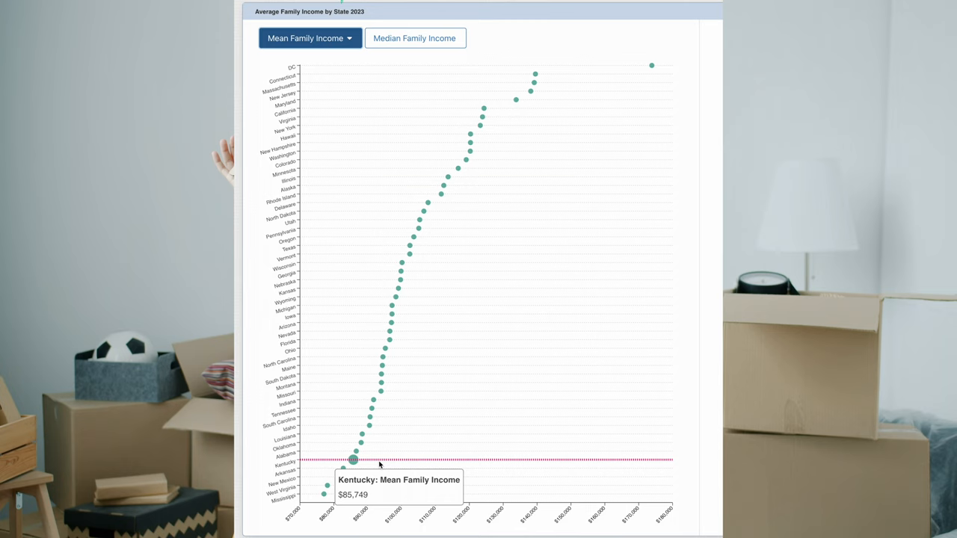
mouse_move(374, 400)
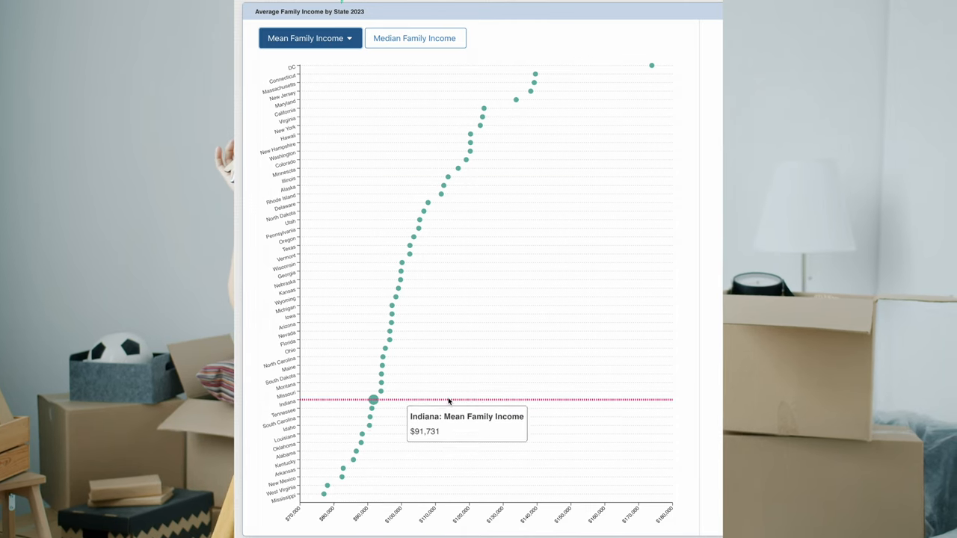
mouse_move(411, 251)
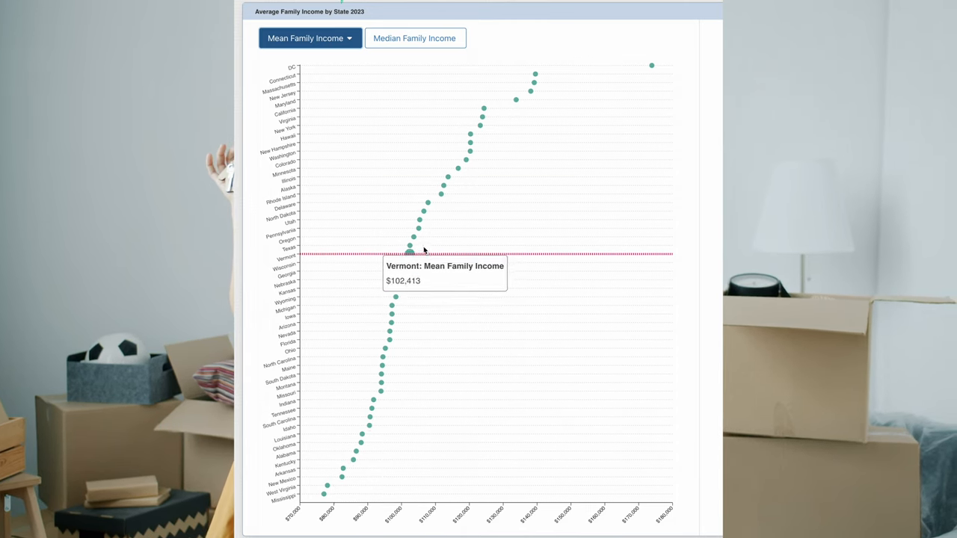
mouse_move(421, 220)
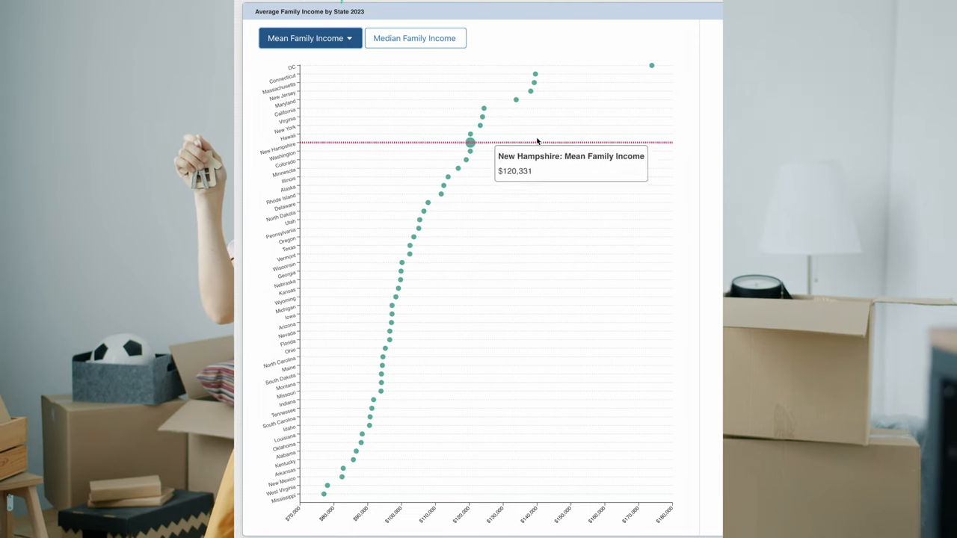
mouse_move(652, 65)
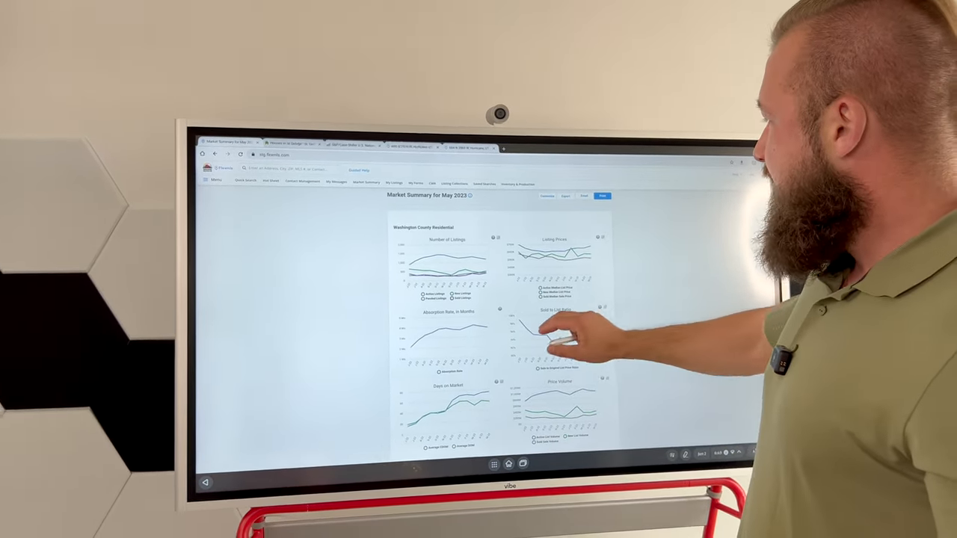
scroll("down", 3)
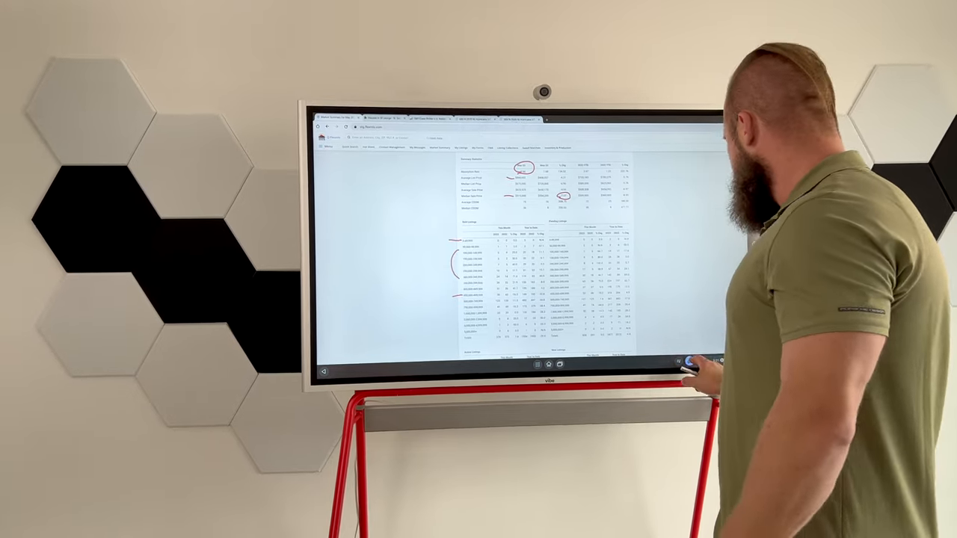
Step: Scroll down to the Summary Statistics and price-range market tables
scroll("down", 3)
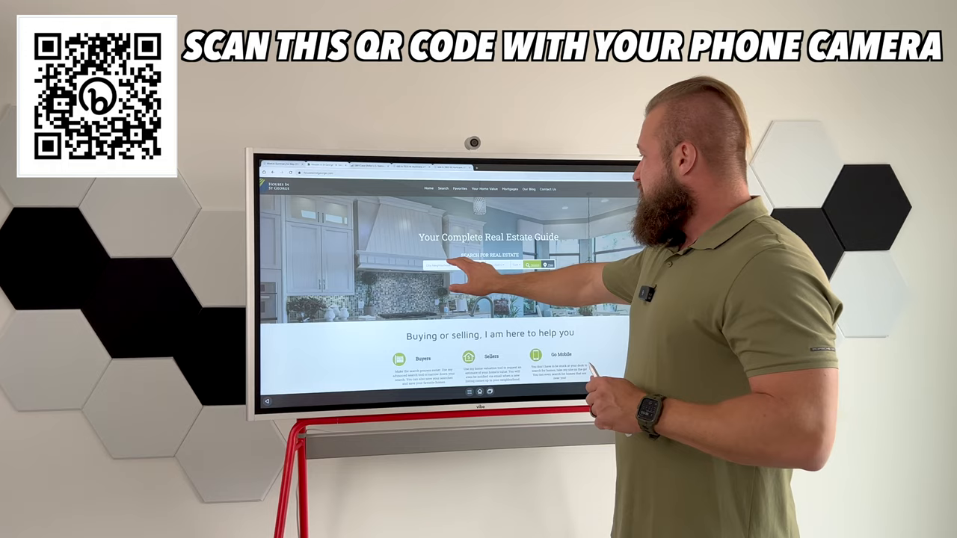
Step: Tap the Search for Real Estate field on the Houses in St George home page
left_click(464, 265)
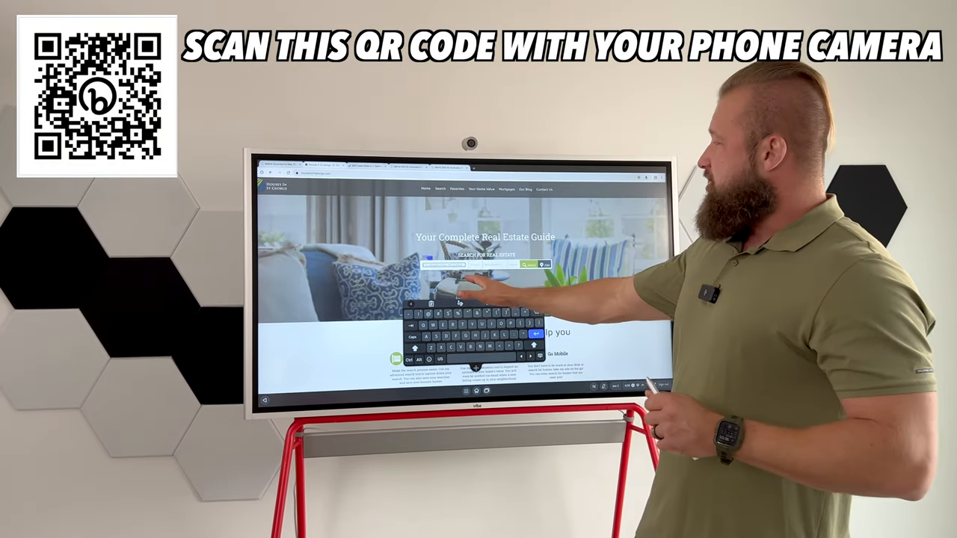